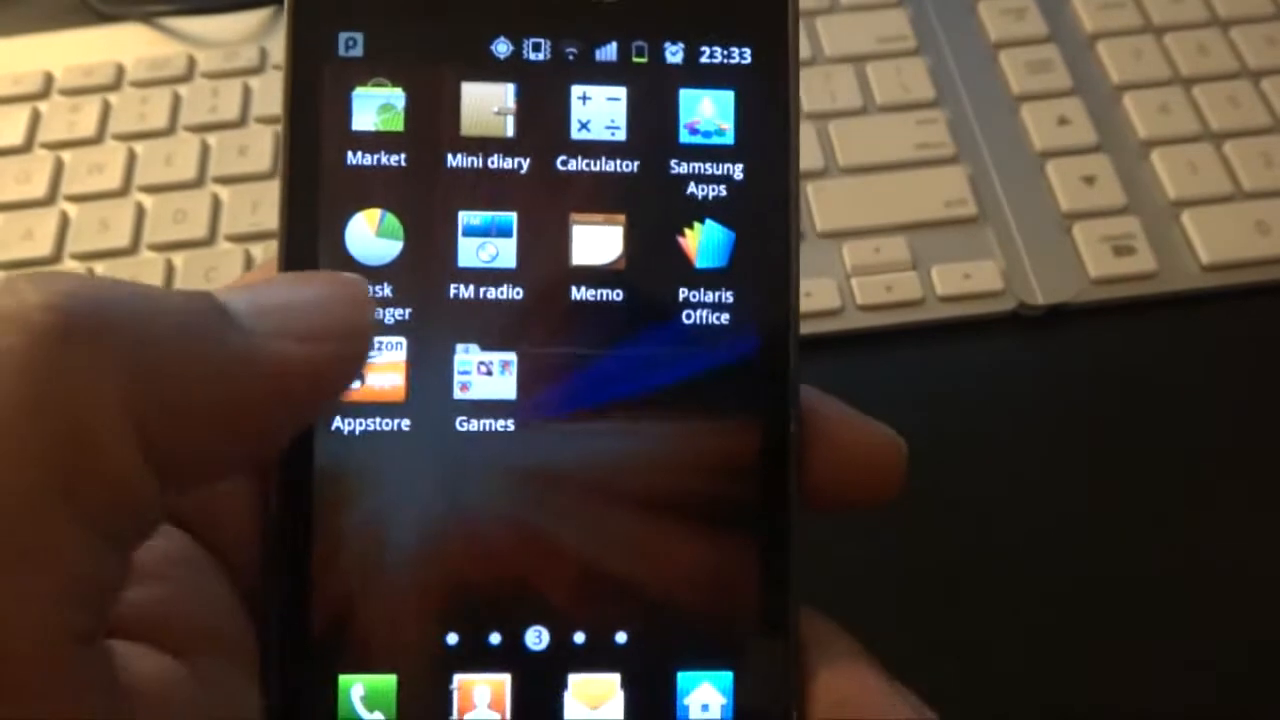
scroll("left", 3)
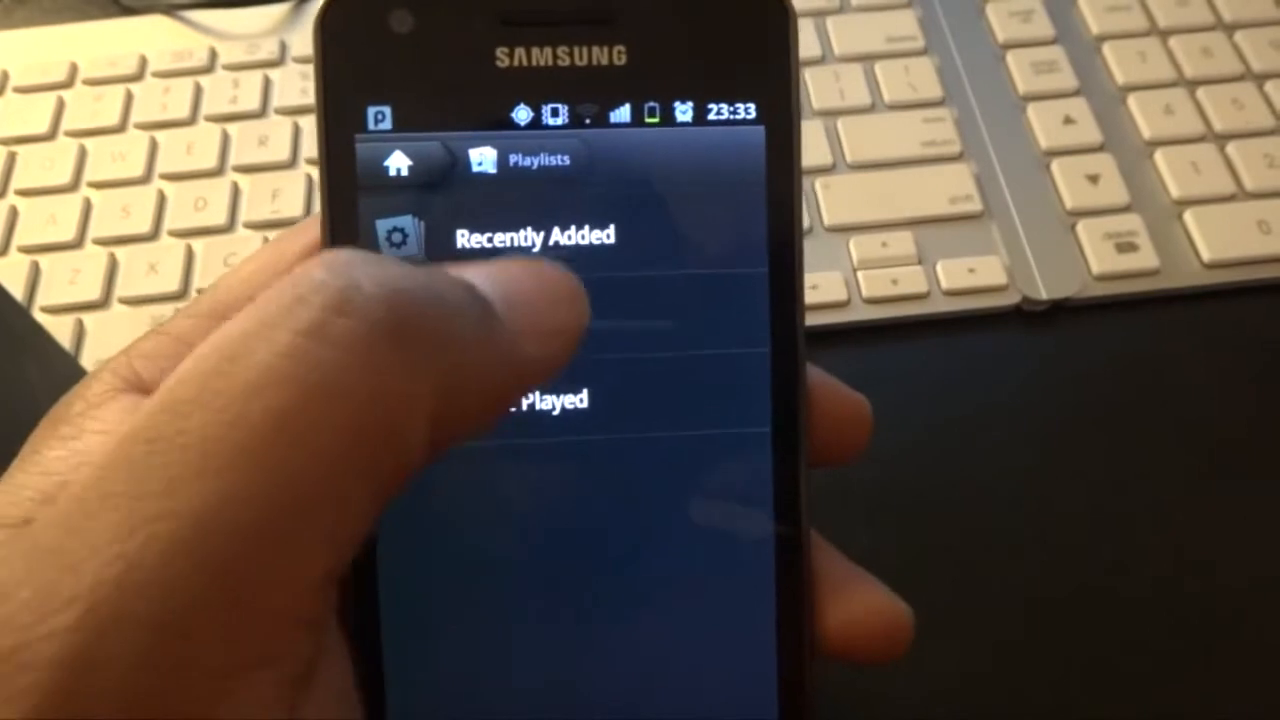
left_click(535, 237)
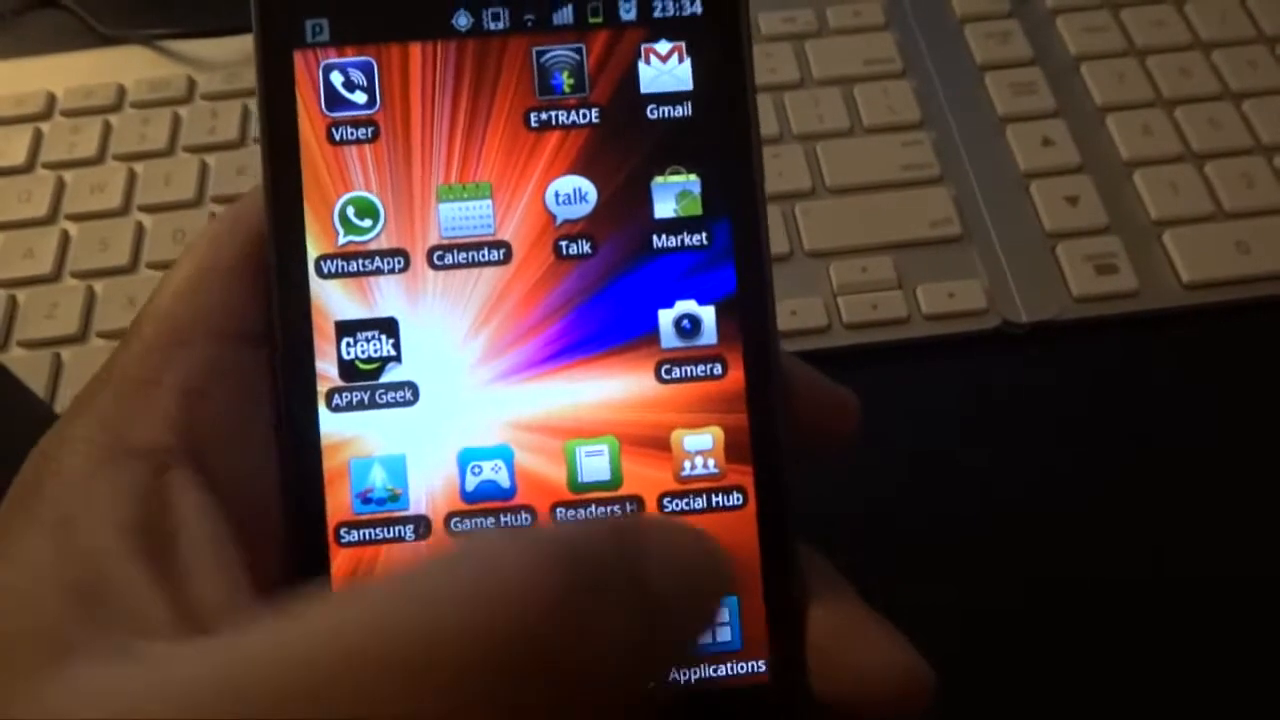
scroll("left", 3)
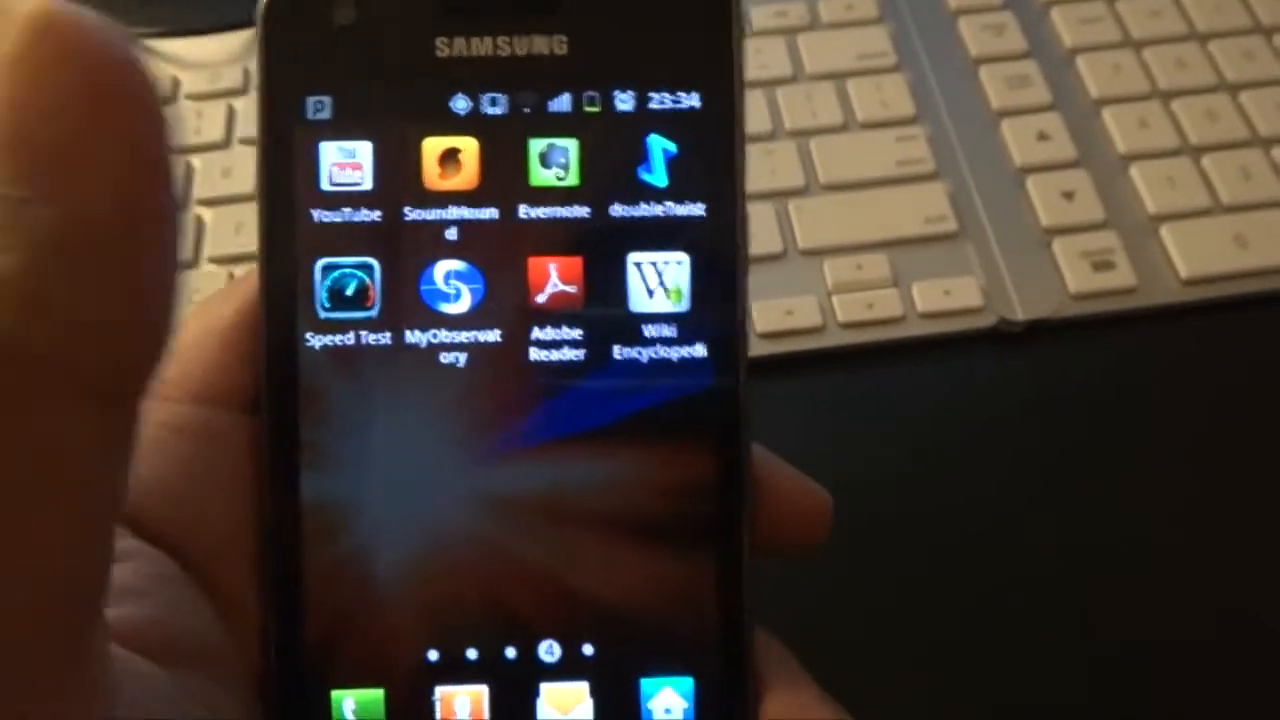
scroll("left", 3)
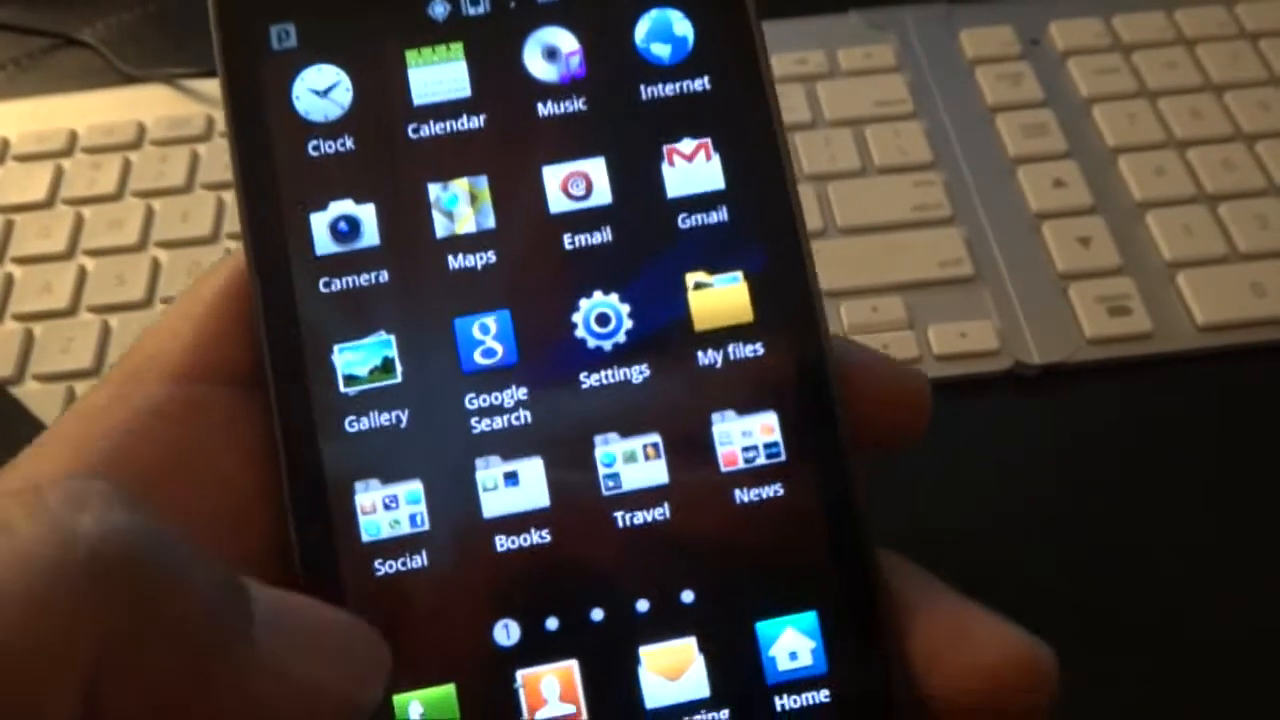
left_click(399, 510)
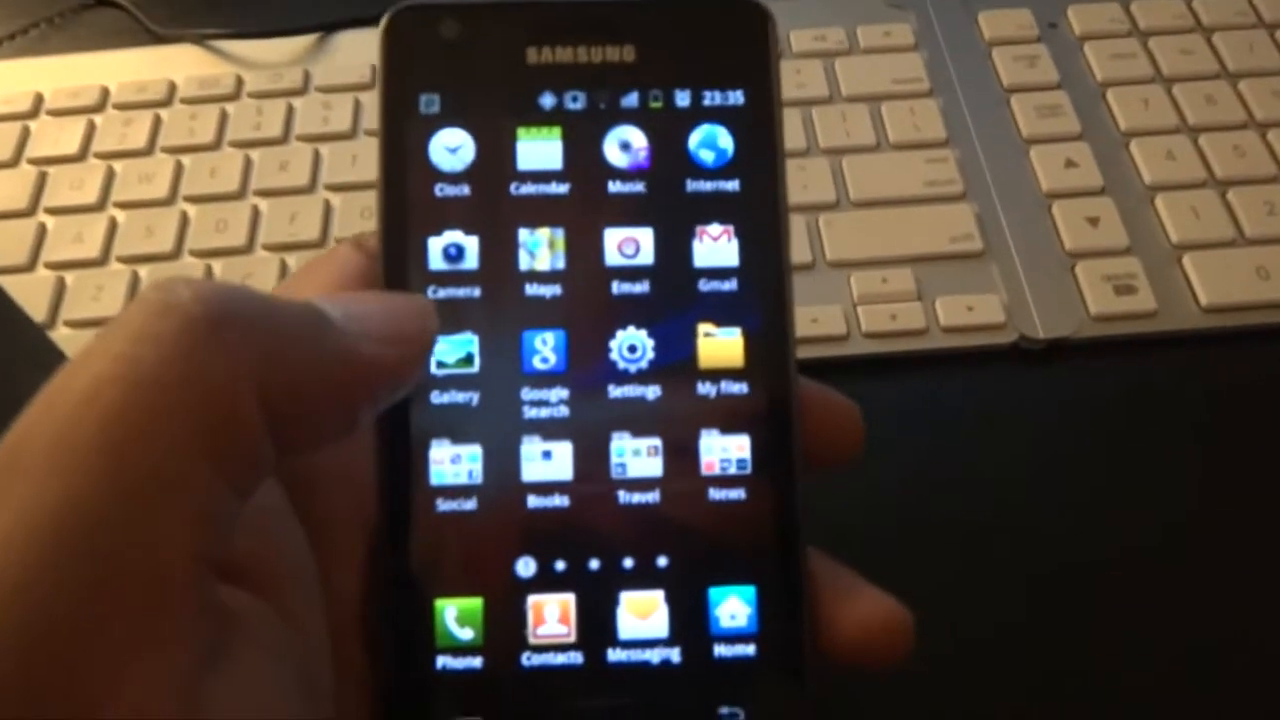
scroll("left", 3)
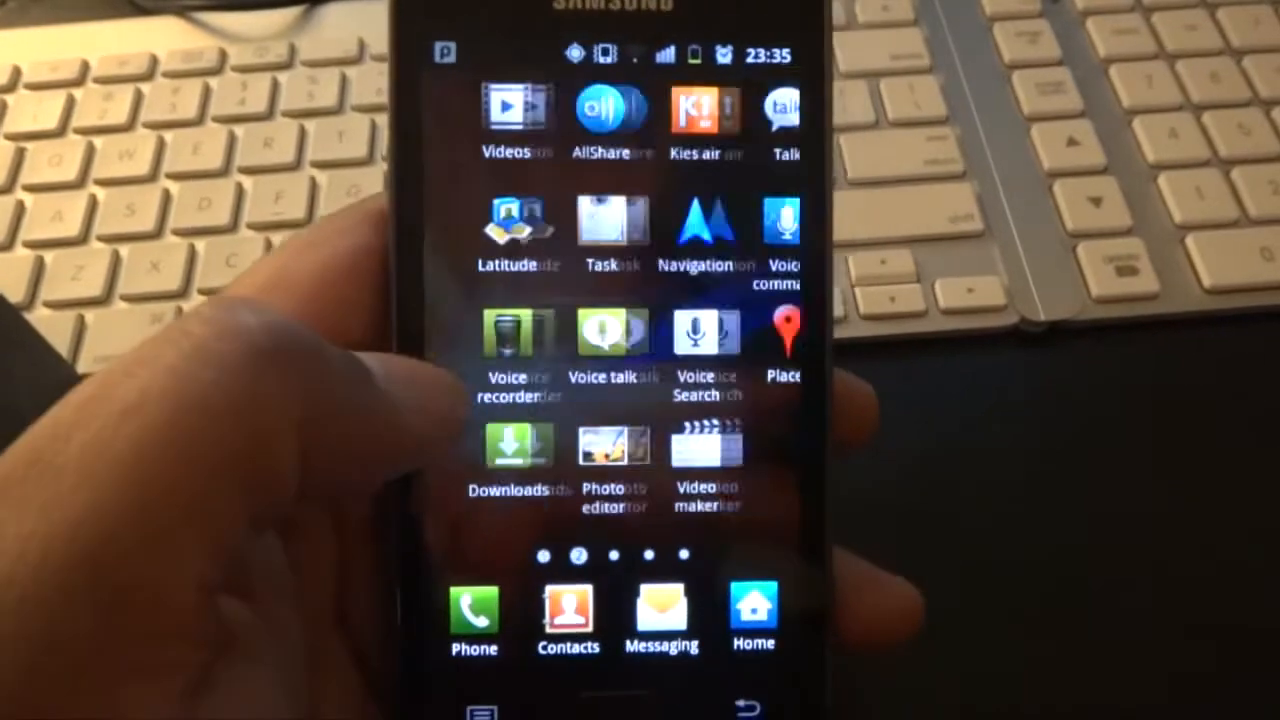